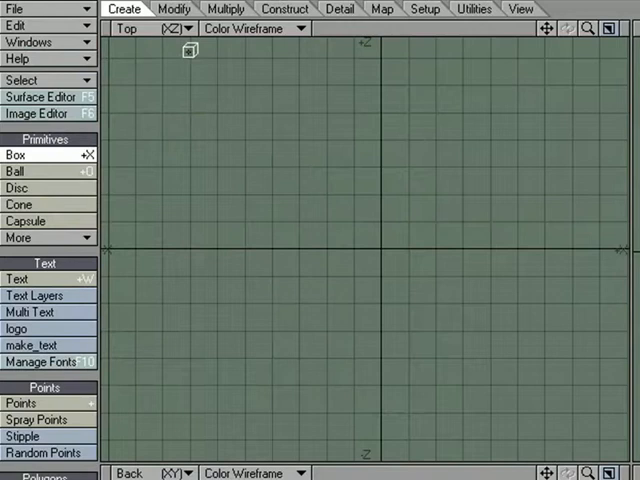
Drag a flat rectangular box across the Top viewport, centred on the origin
drag(188, 50, 548, 453)
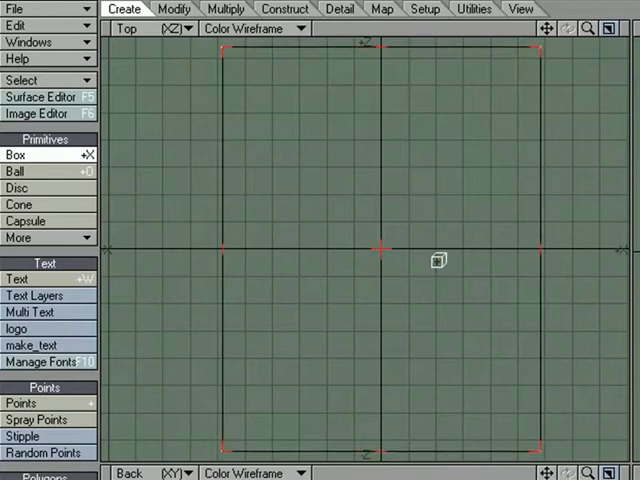
mouse_move(438, 288)
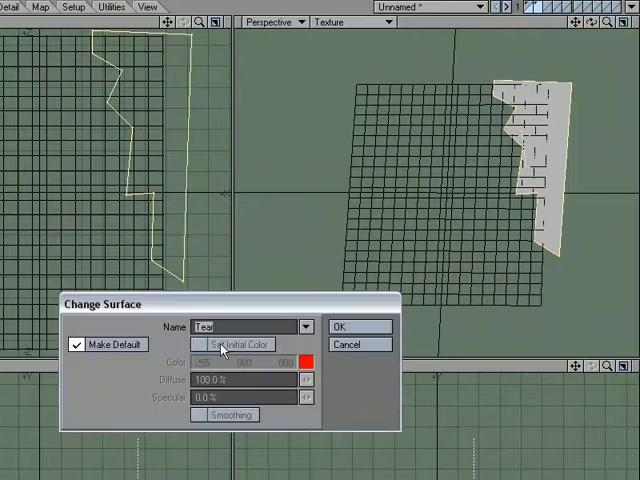
Apply a blue Cutter surface to the tear outline polygon
click(205, 344)
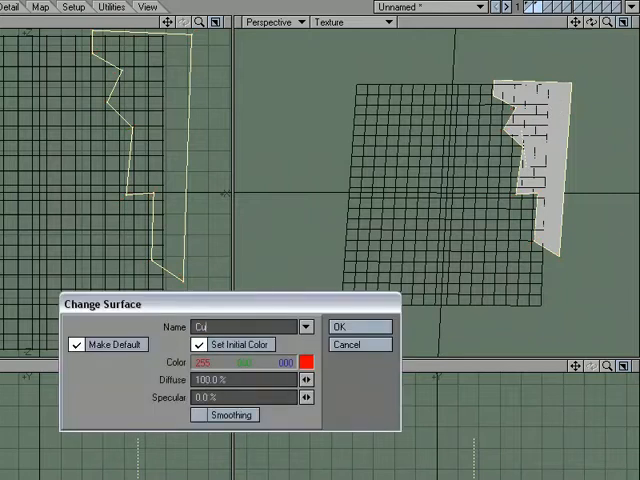
click(310, 362)
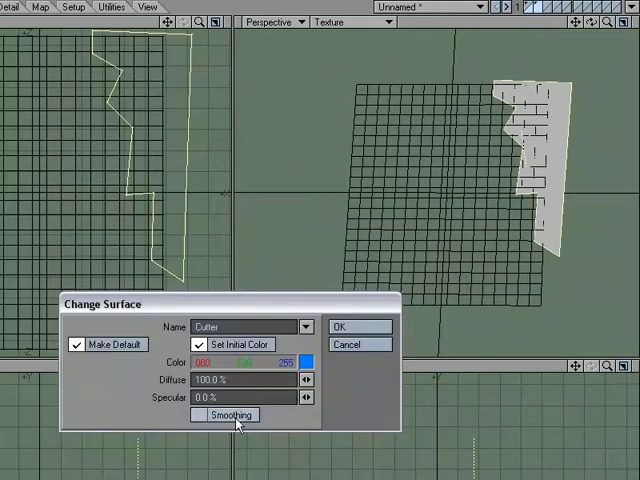
click(360, 327)
text(Pap)
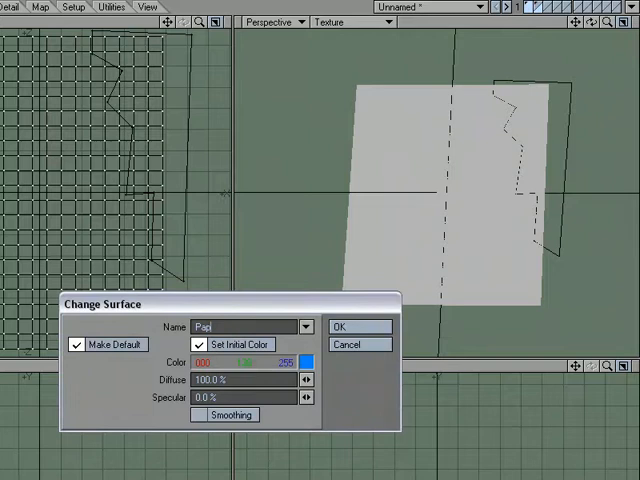
Apply a green Paper surface to the paper plane
click(308, 362)
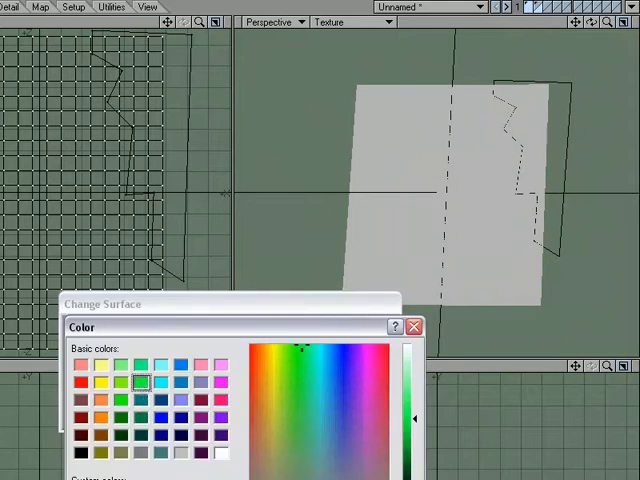
click(398, 326)
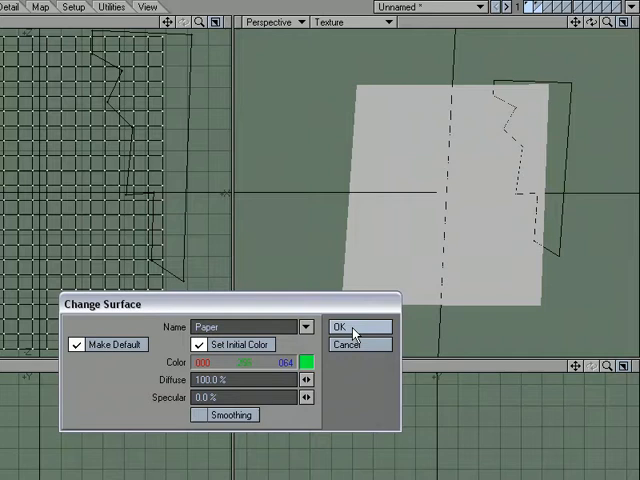
click(357, 326)
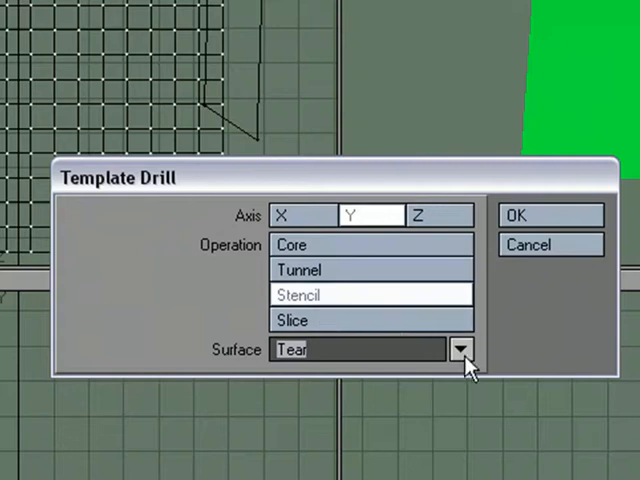
Template-drill the tear into the paper along Y as a stencil with the Cutter surface
click(461, 350)
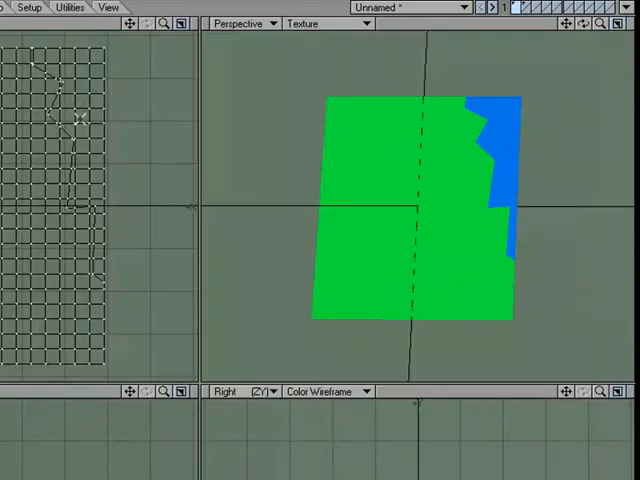
Switch the Perspective viewport to Textured Wire and triple the mesh into 772 triangles
click(330, 24)
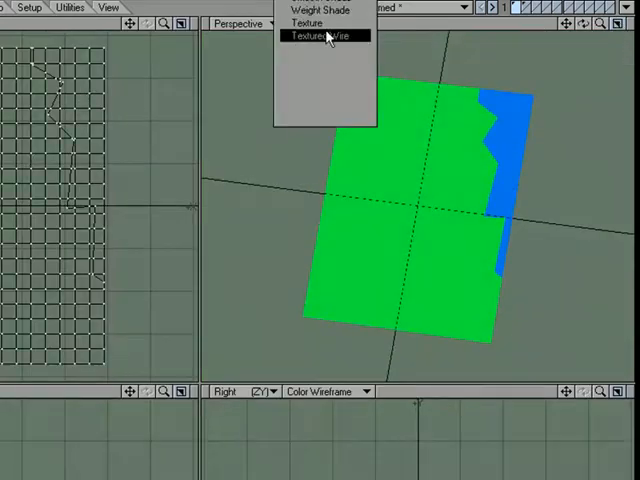
click(325, 36)
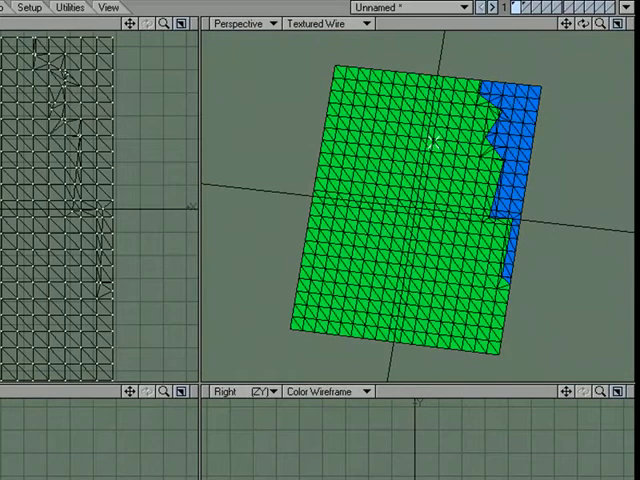
mouse_move(472, 78)
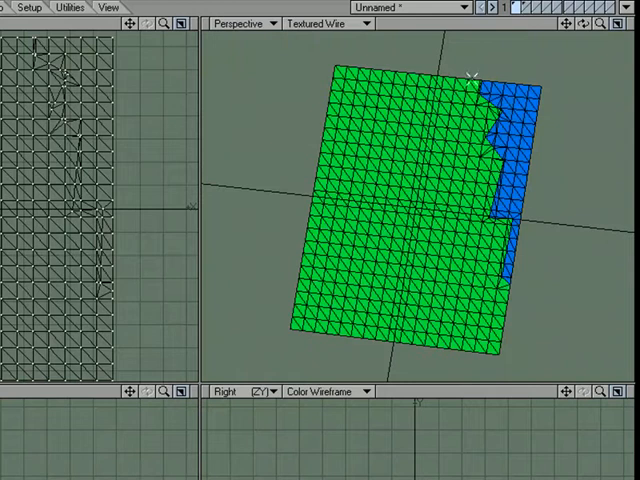
click(327, 23)
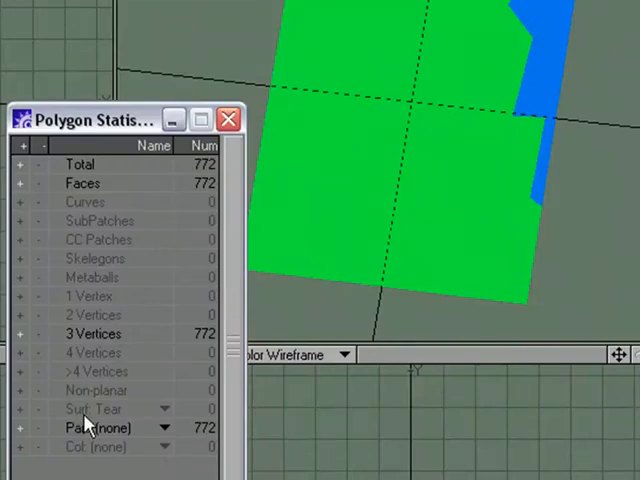
Select the 100 Cutter-surface triangles through Polygon Statistics
click(160, 427)
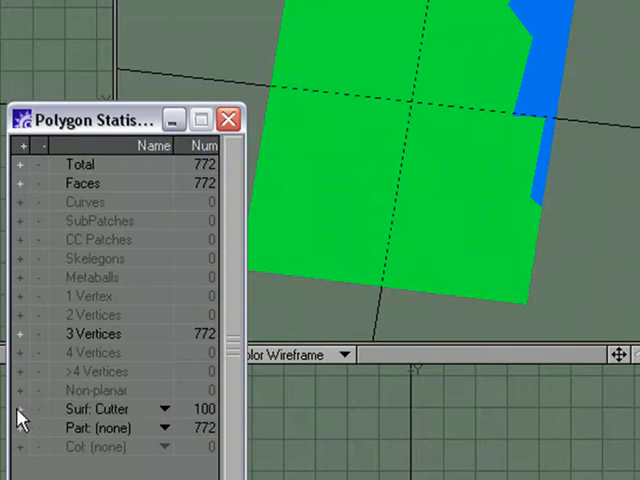
click(229, 118)
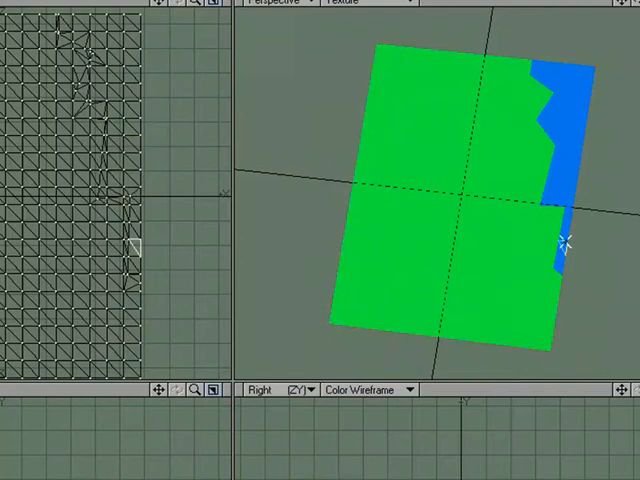
mouse_move(505, 224)
text(Com)
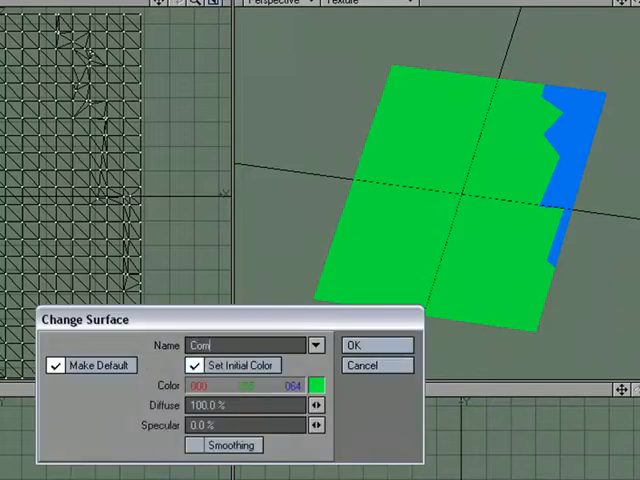
Name the sheet's surface ComicCover with a green initial colour
text(icCover)
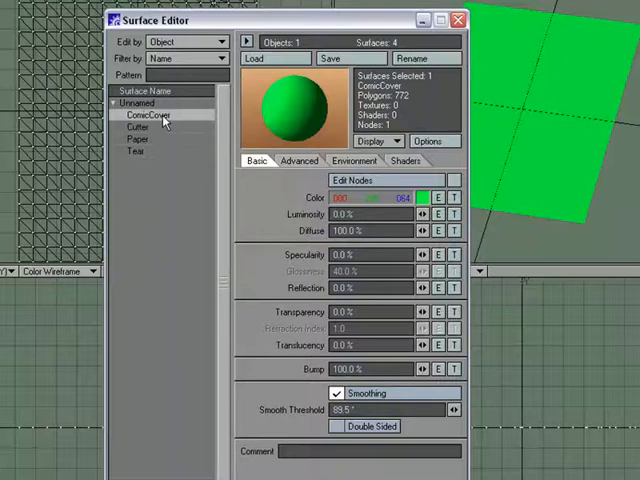
Give ComicCover's colour a ComicBook_Cover.png planar image texture along the Y axis
click(452, 198)
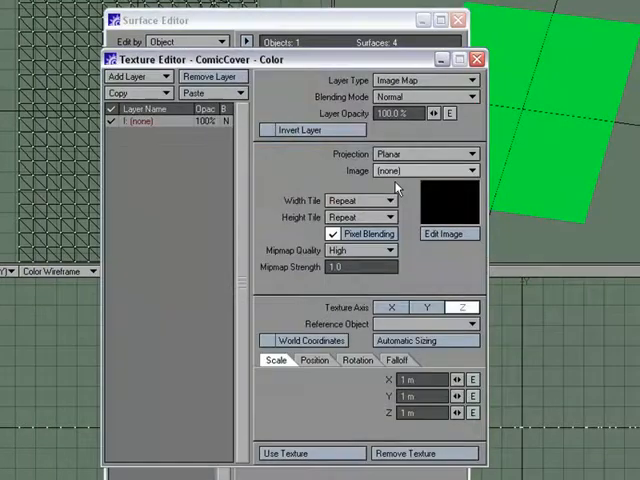
click(467, 170)
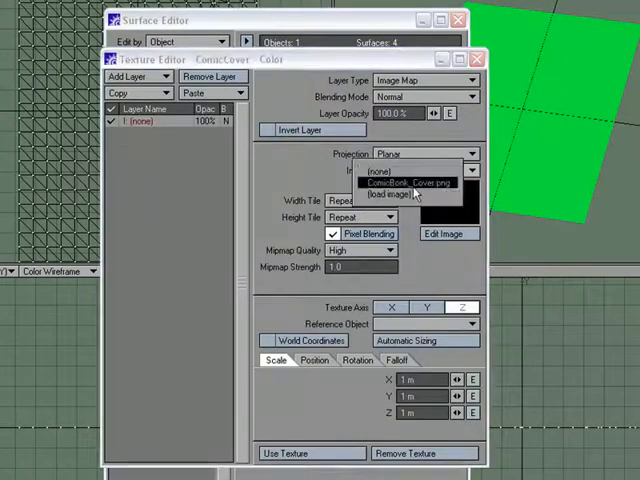
click(403, 182)
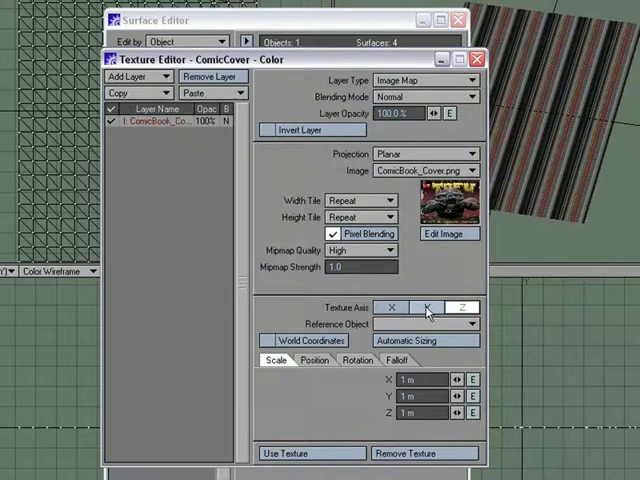
click(423, 341)
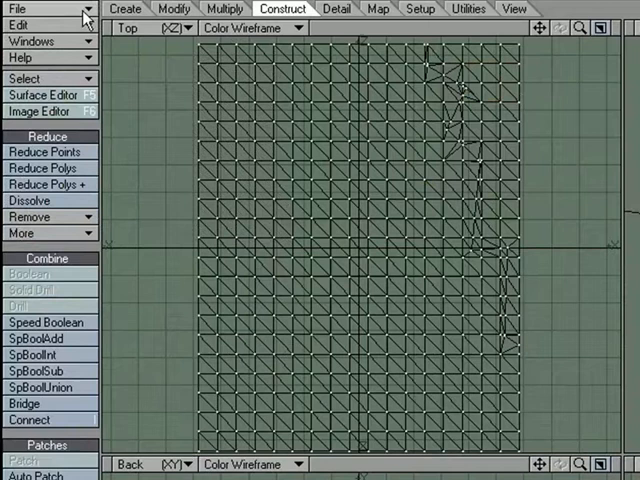
Save the object as comiccover_rip_001 in the Rip folder
click(18, 9)
text(comiccover_rip)
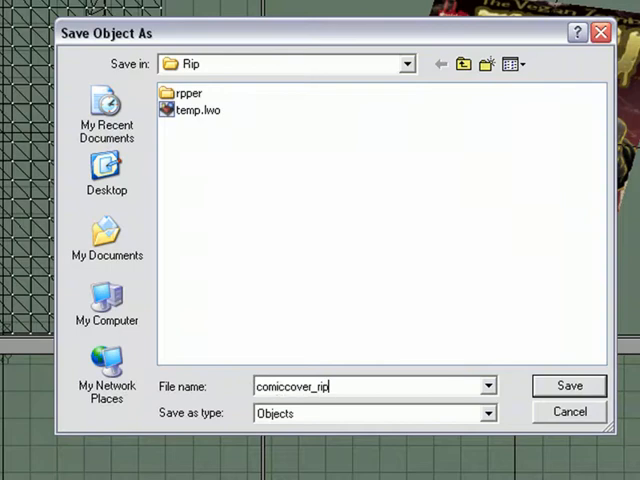
text(_001)
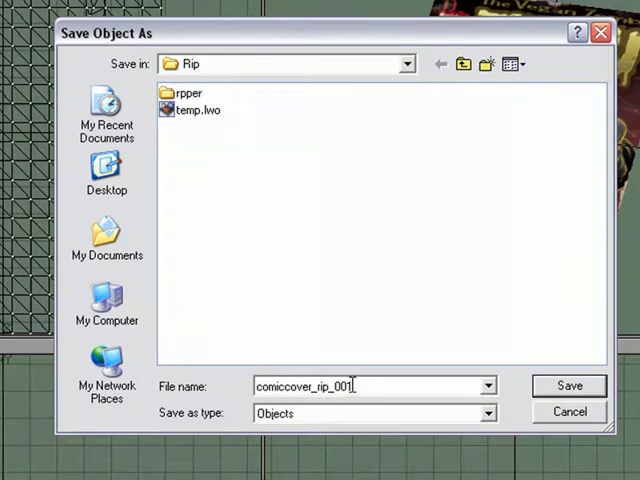
click(568, 385)
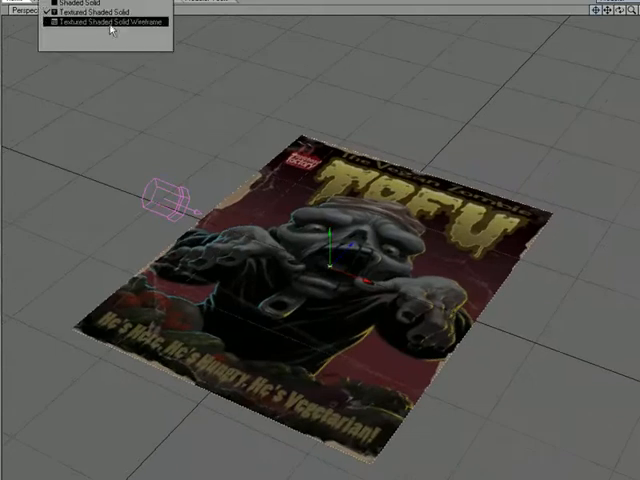
Set the Layout viewport to Textured Shaded Solid Wireframe to show the cover's mesh
click(108, 22)
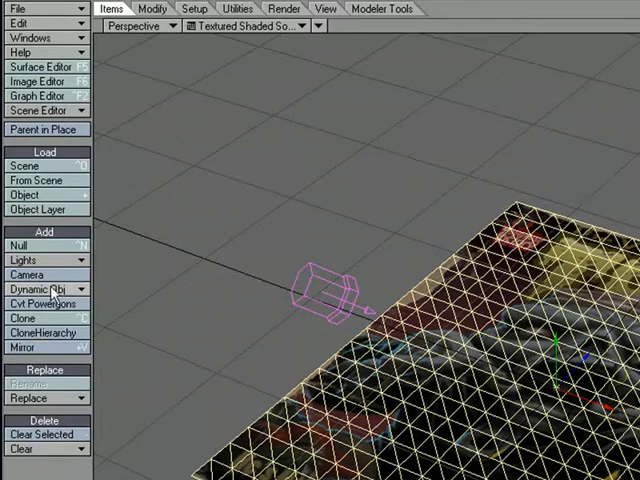
Add a Collision dynamic object named "collision" to the scene
click(40, 290)
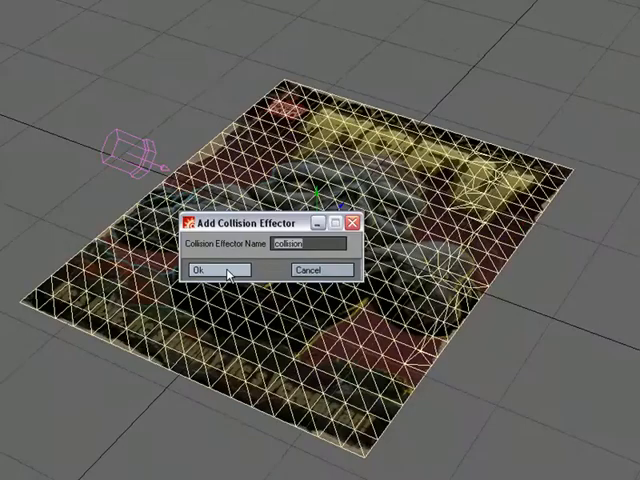
click(205, 270)
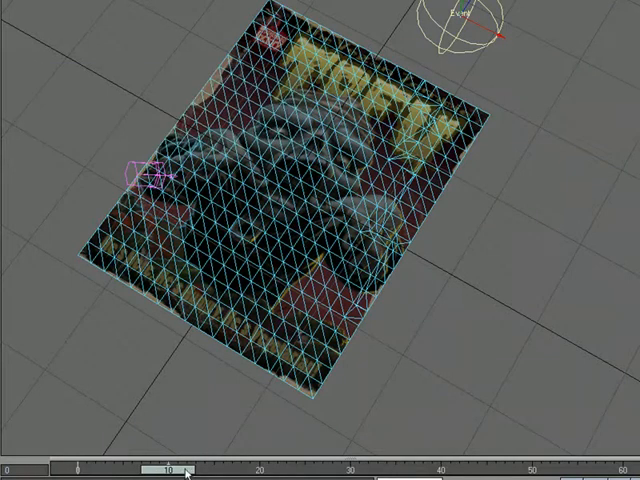
Scrub the timeline to around frame 10 to view the collision sphere's motion
drag(170, 467, 245, 467)
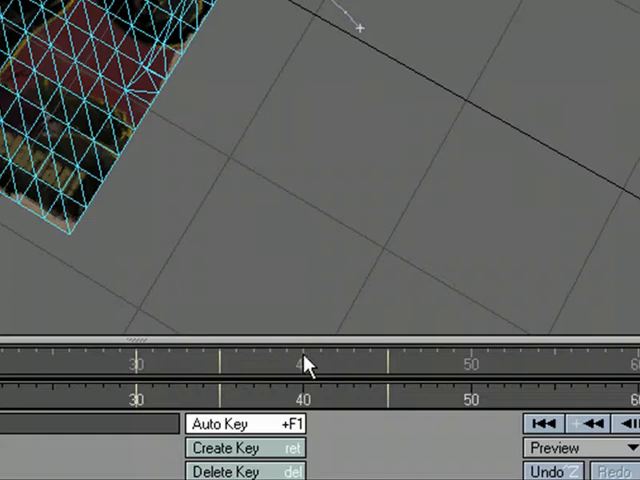
Jump to frame 40 on the timeline
click(338, 365)
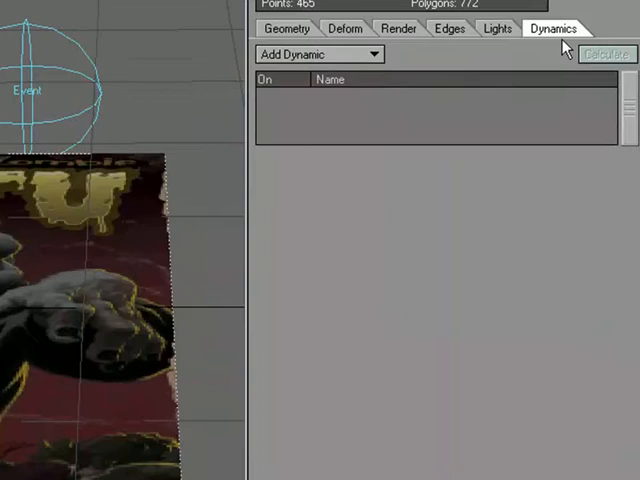
Add Cloth dynamics to the cover and set its collision option to StartByEvent
click(374, 54)
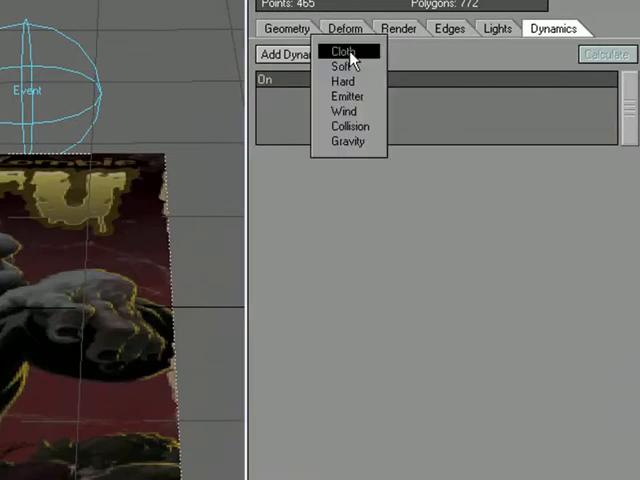
click(341, 50)
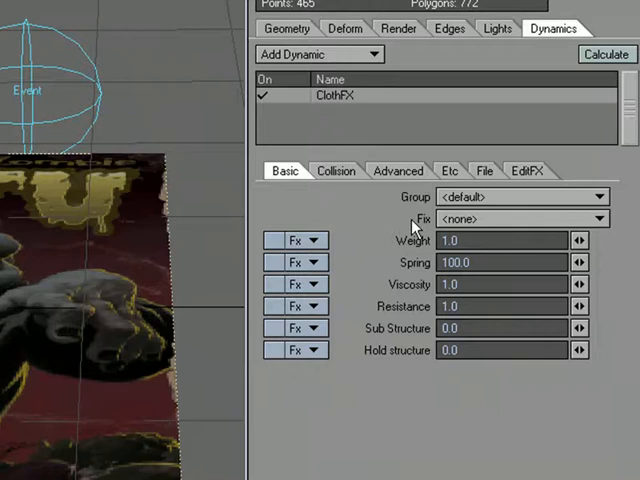
click(336, 170)
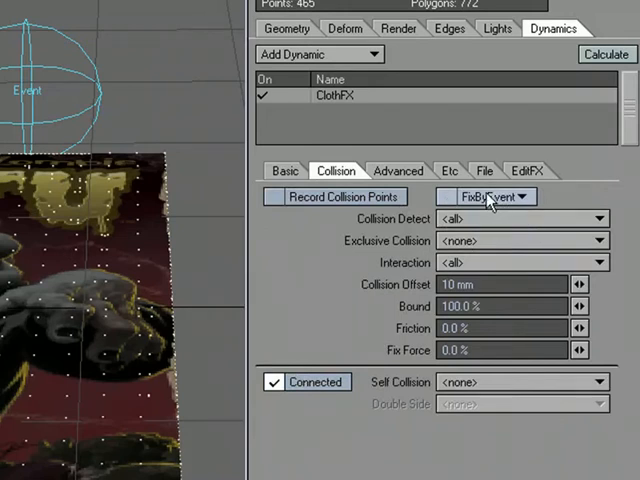
mouse_move(533, 202)
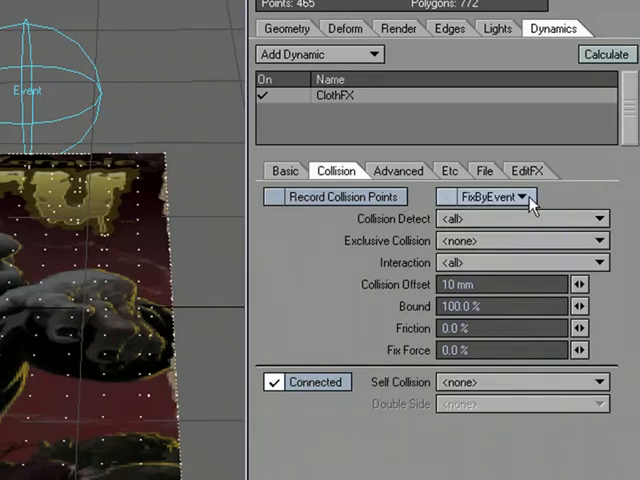
click(525, 197)
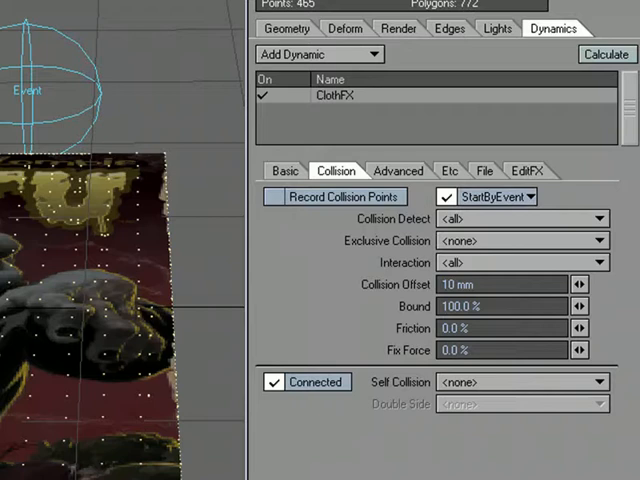
mouse_move(400, 241)
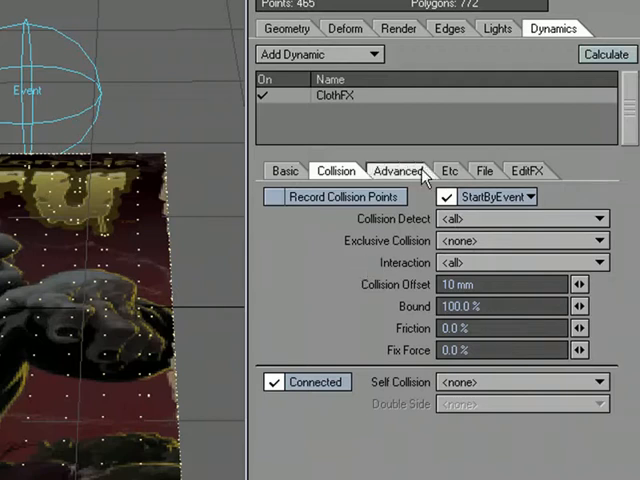
Set ClothFX gravity Y to 20 m and apply the Cotton(thick) preset
click(399, 170)
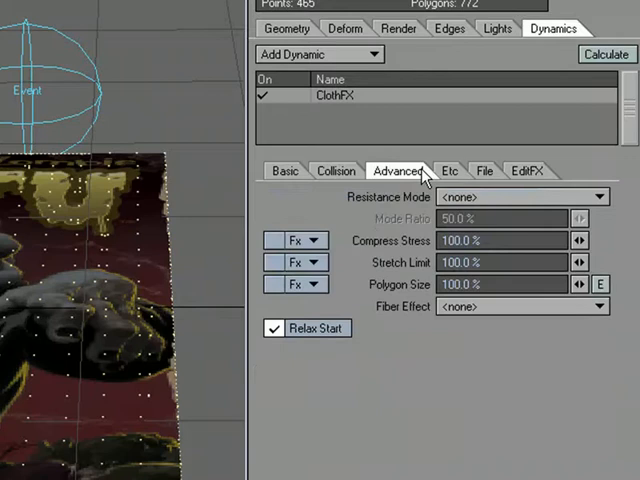
click(450, 170)
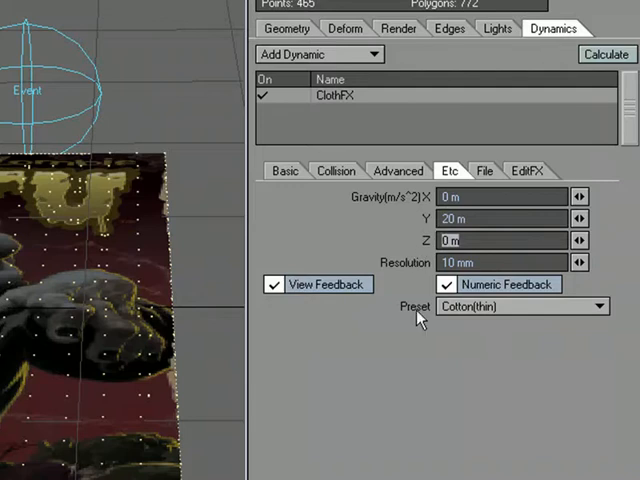
click(520, 306)
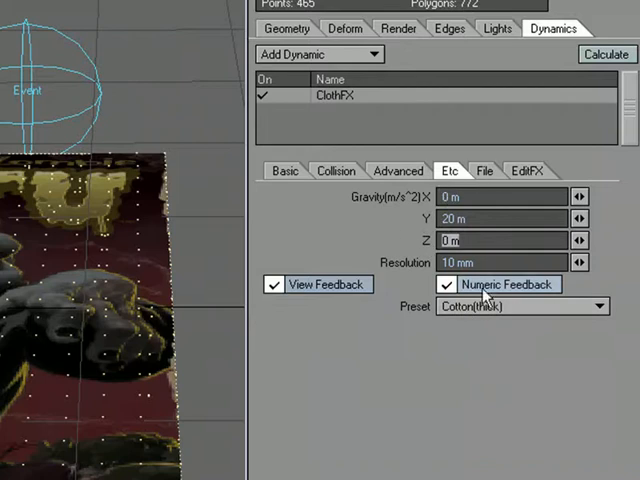
click(285, 170)
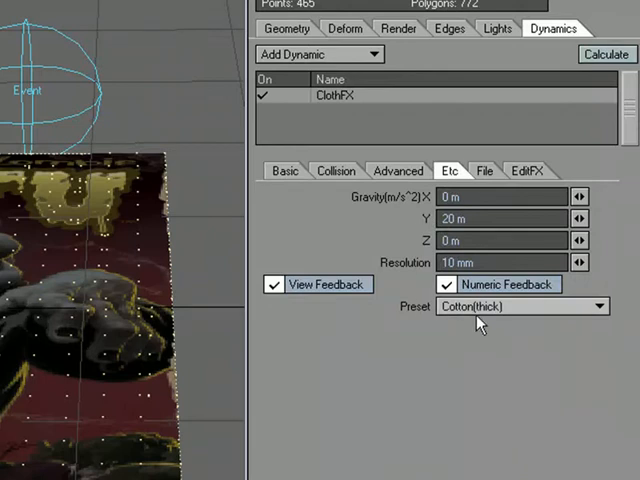
mouse_move(478, 315)
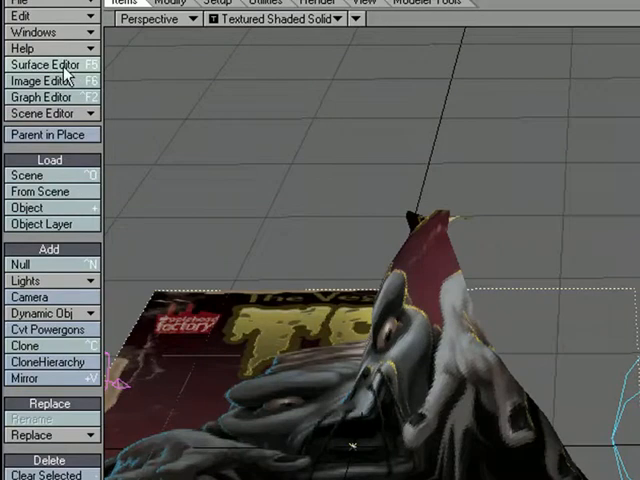
Reopen the cover's properties and recalculate the cloth simulation
click(43, 64)
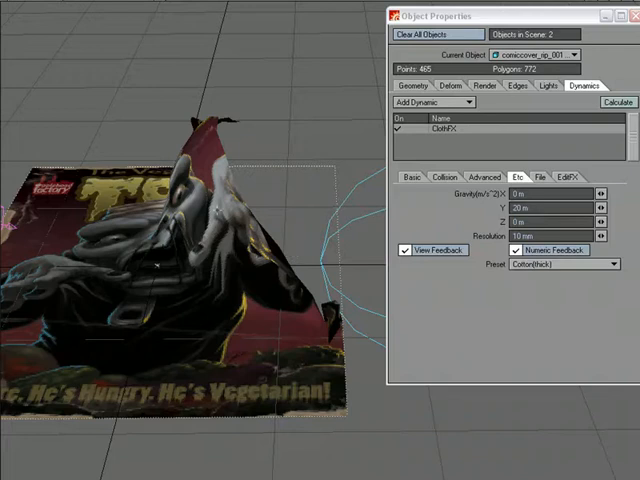
mouse_move(393, 215)
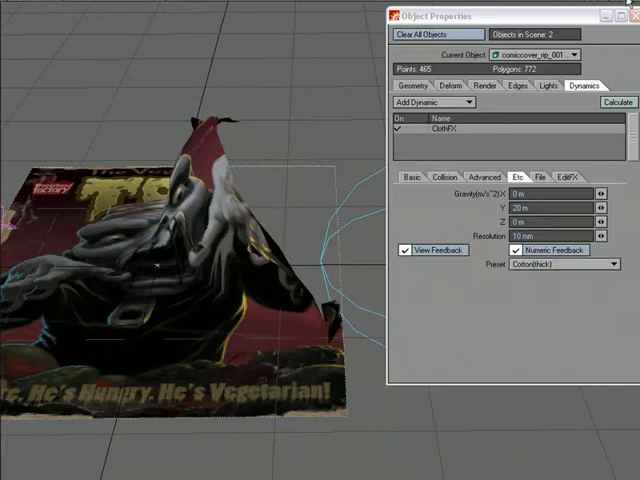
click(617, 103)
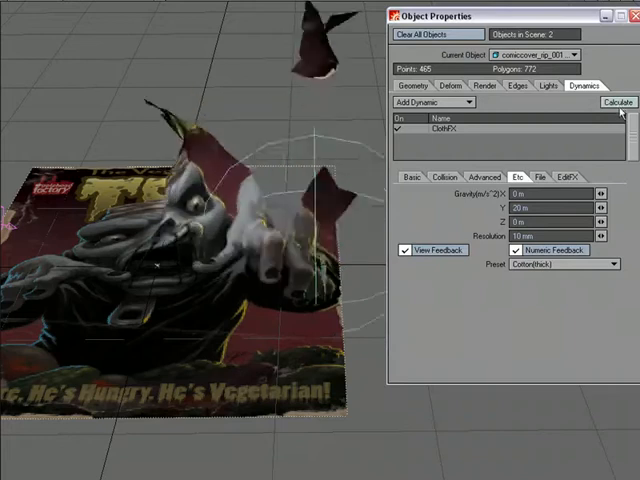